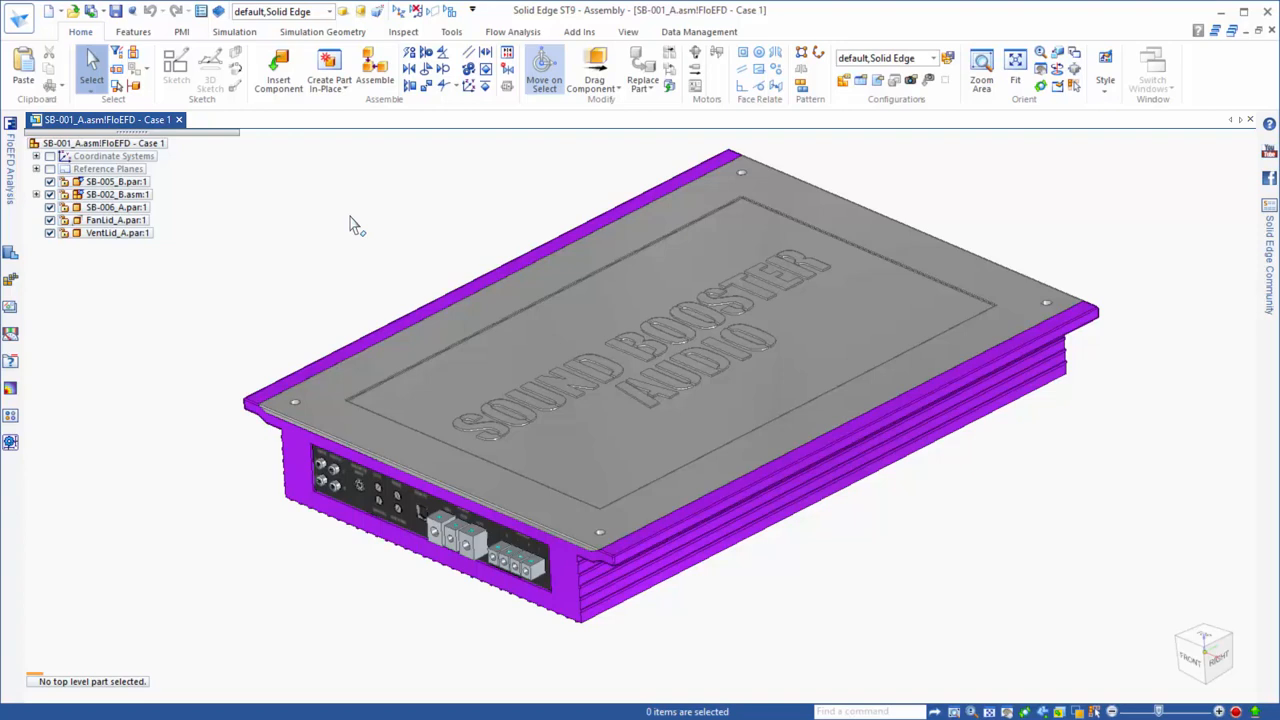
mouse_move(400, 193)
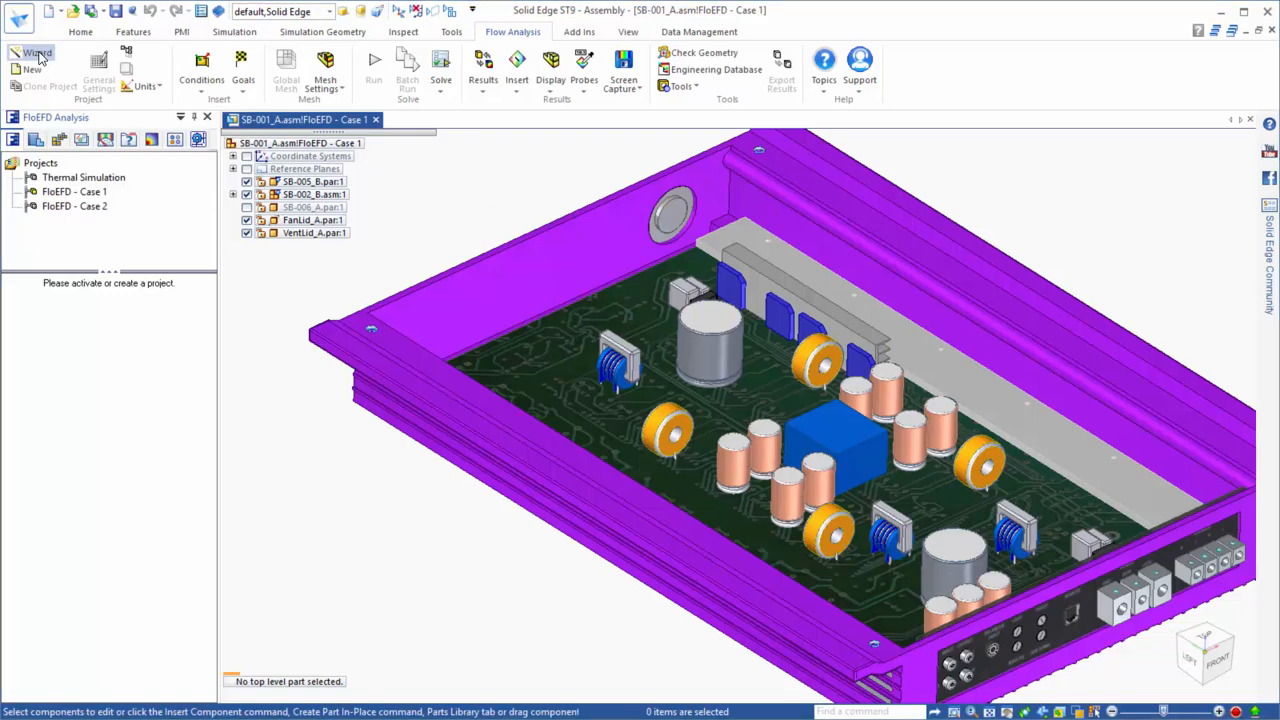
Launch the flow analysis wizard, keeping the default project name, SI units and default fluid.
left_click(37, 52)
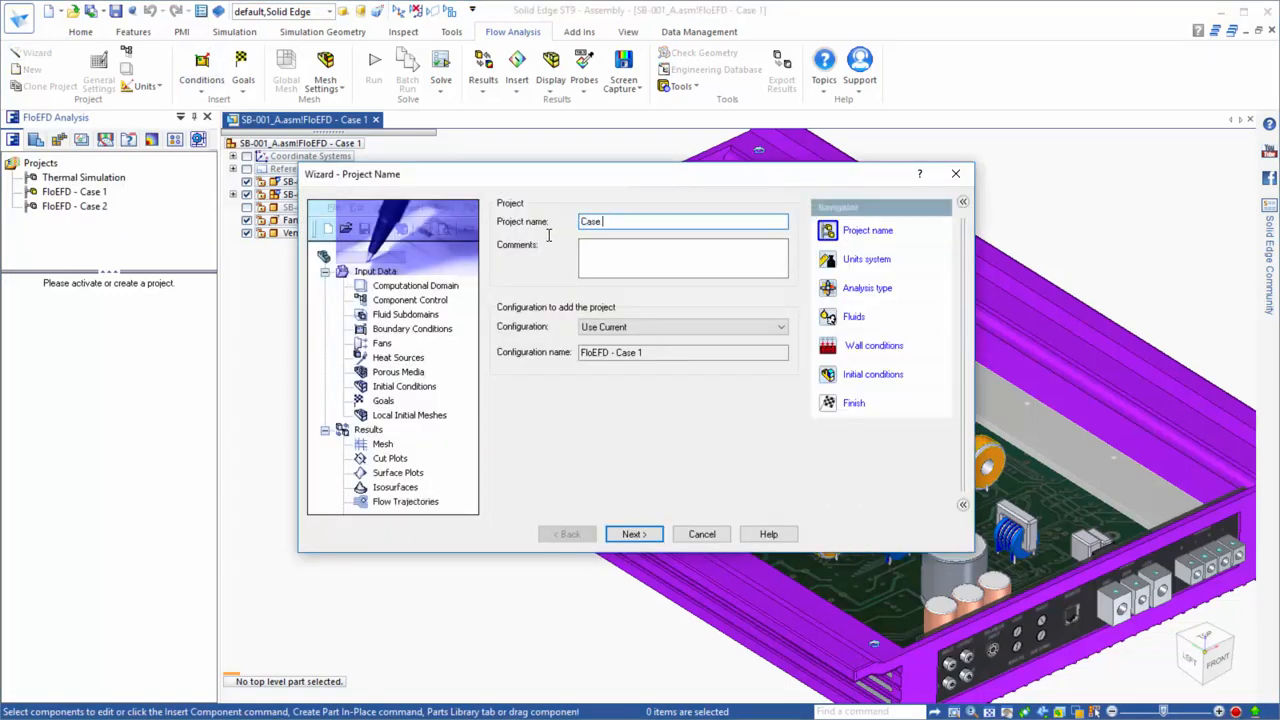
left_click(634, 533)
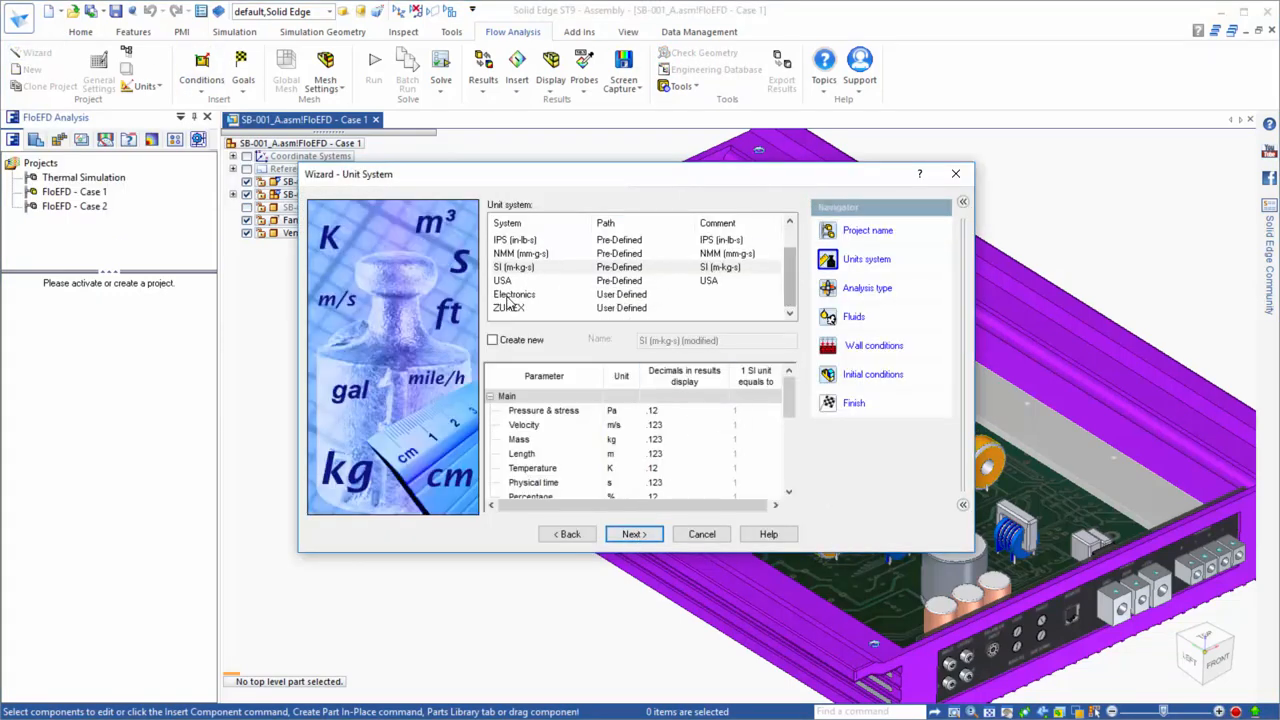
left_click(634, 533)
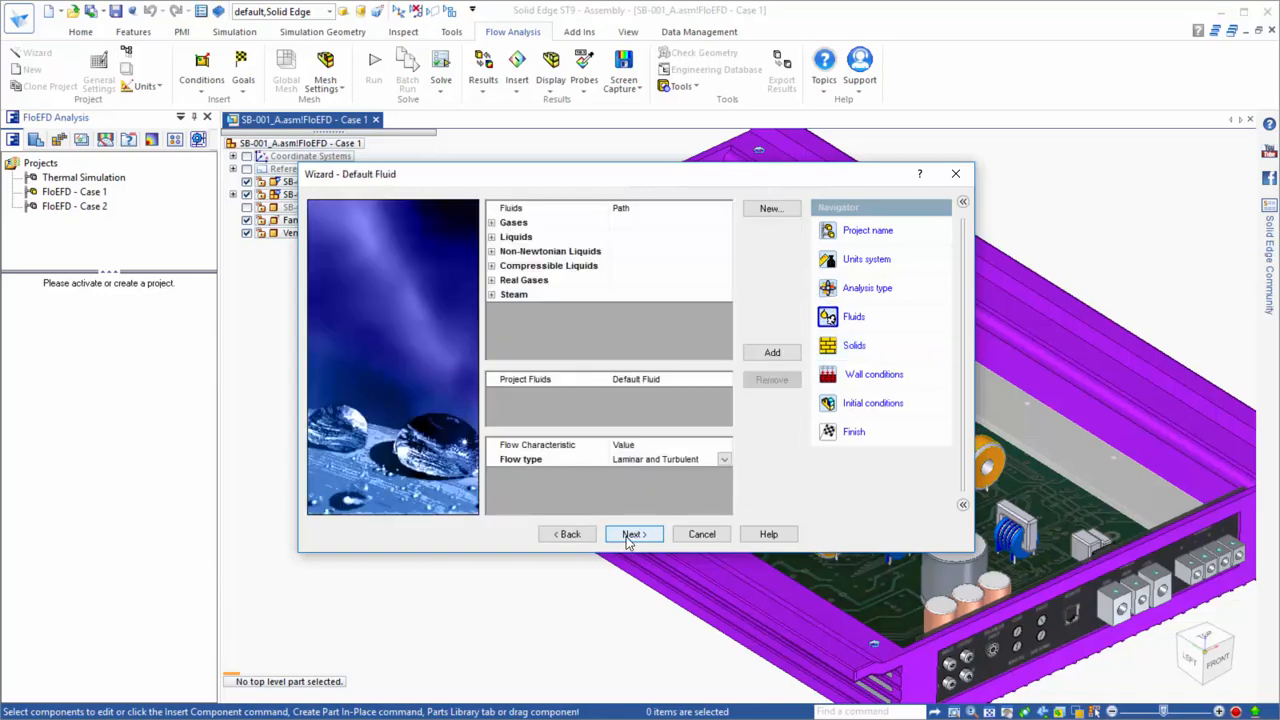
left_click(634, 533)
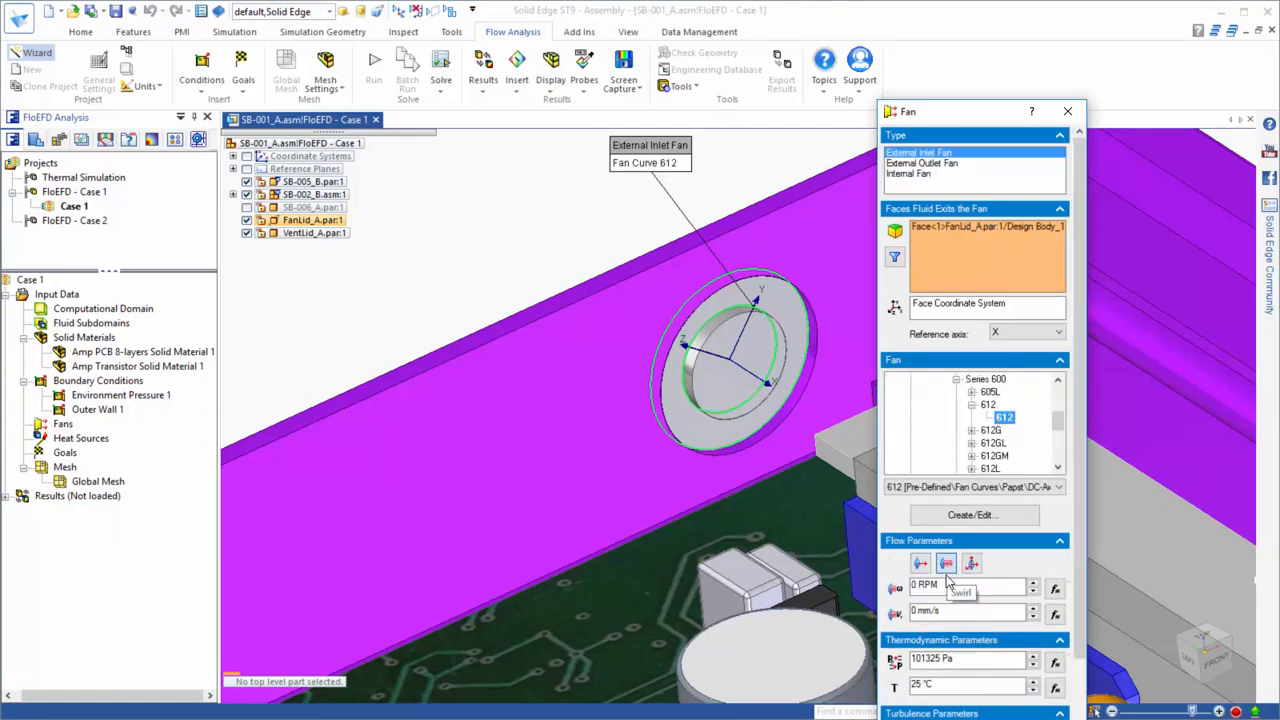
Enter the value 1000 while defining the External Inlet Fan and heat sources.
type("1000")
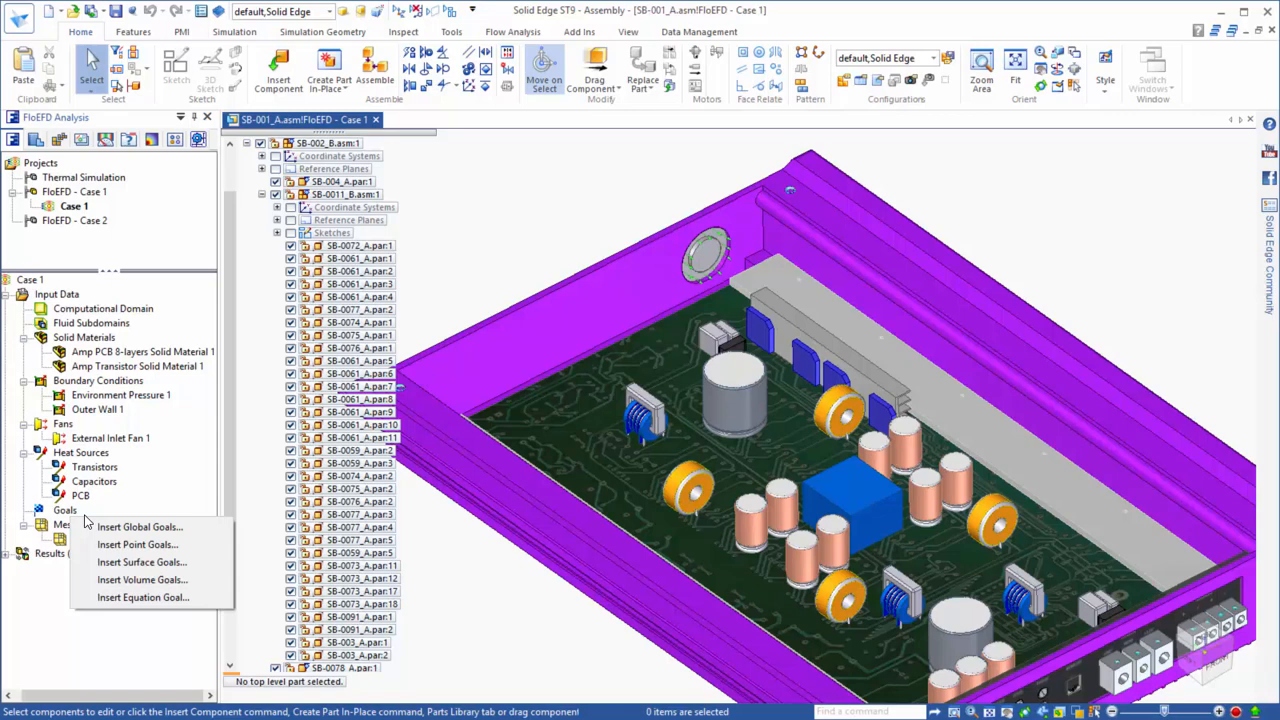
Add average and maximum solid temperature goals for the transistors, then inspect Global Mesh settings.
left_click(142, 580)
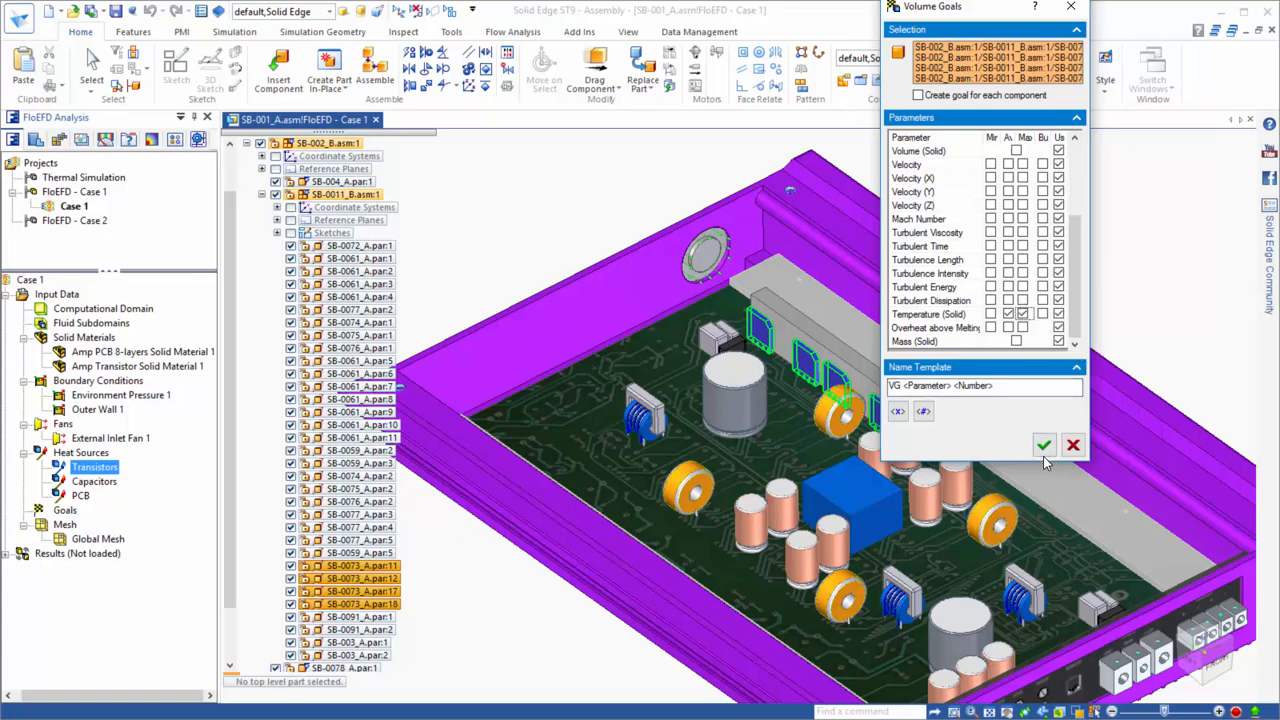
left_click(1043, 445)
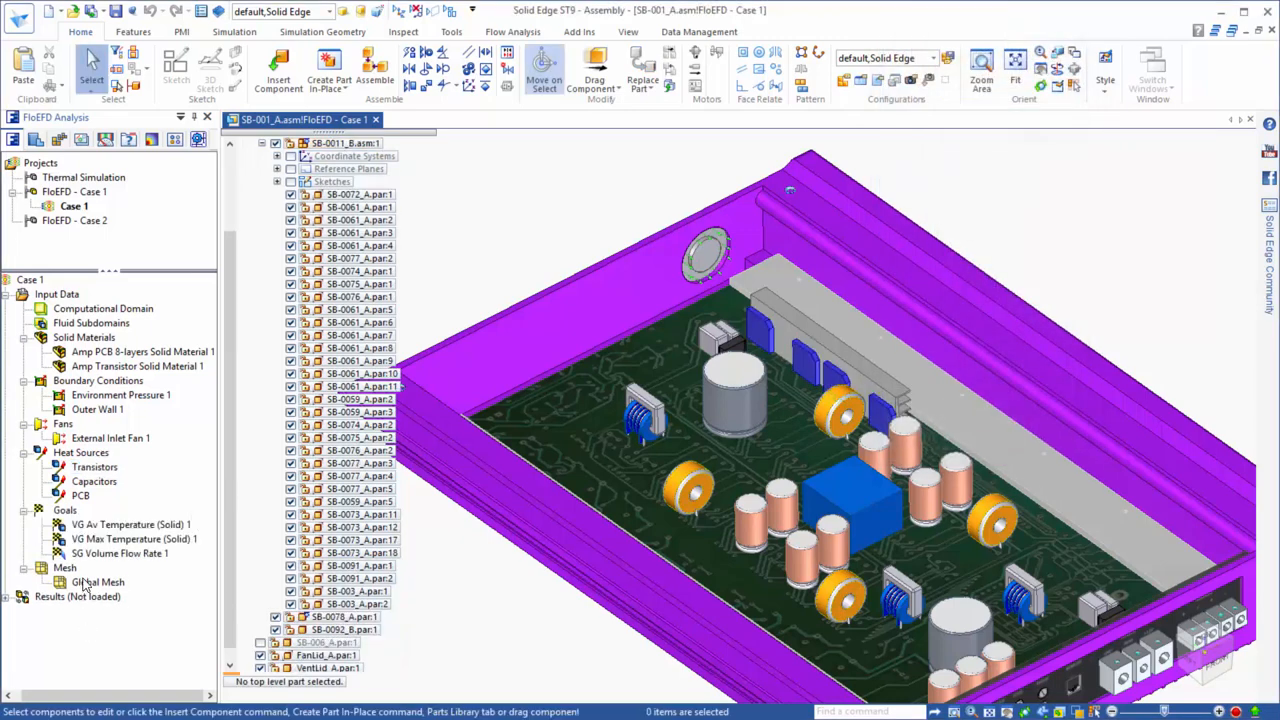
double_click(98, 582)
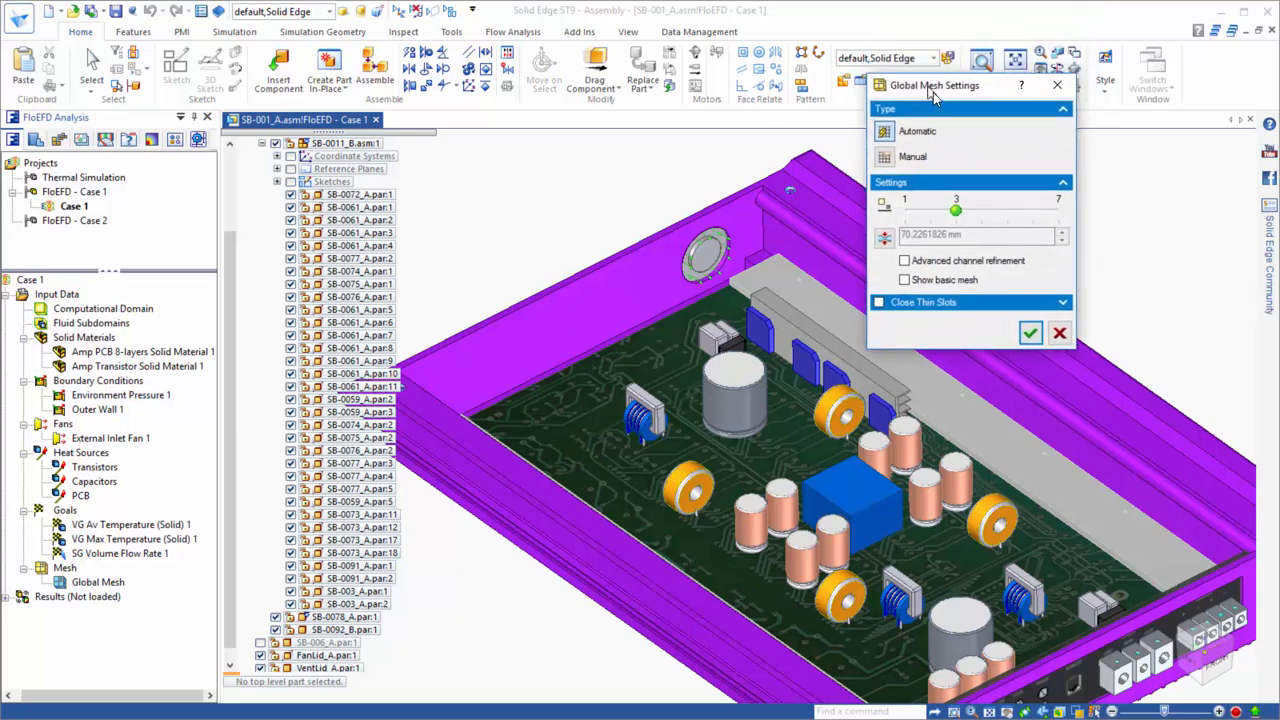
left_click_drag(935, 85, 969, 141)
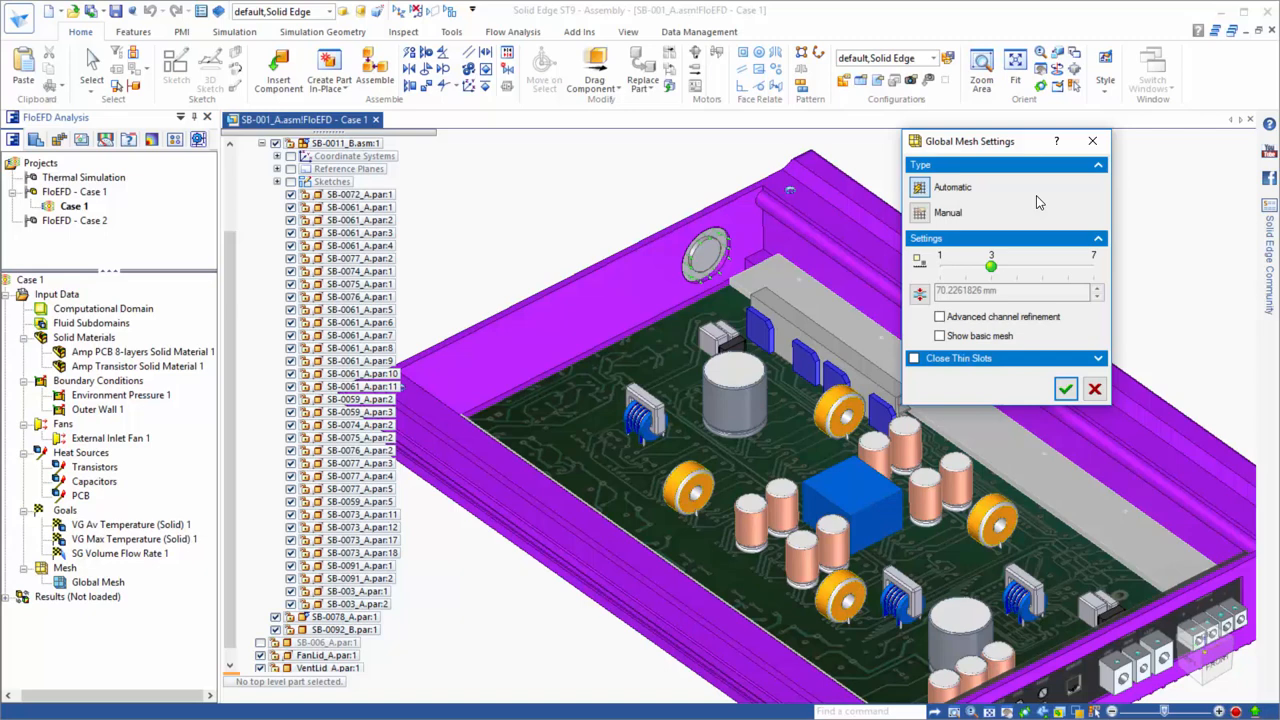
mouse_move(1138, 346)
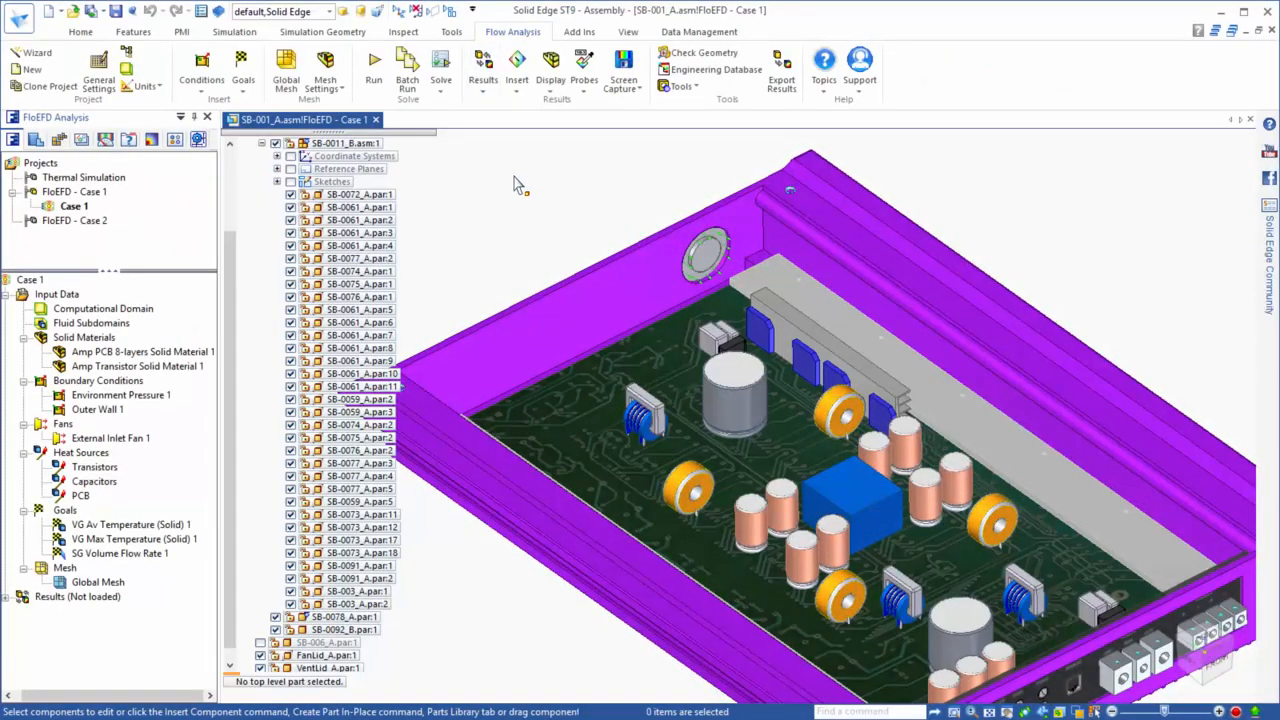
Run the Case 1 calculation from the Run dialog.
left_click(373, 74)
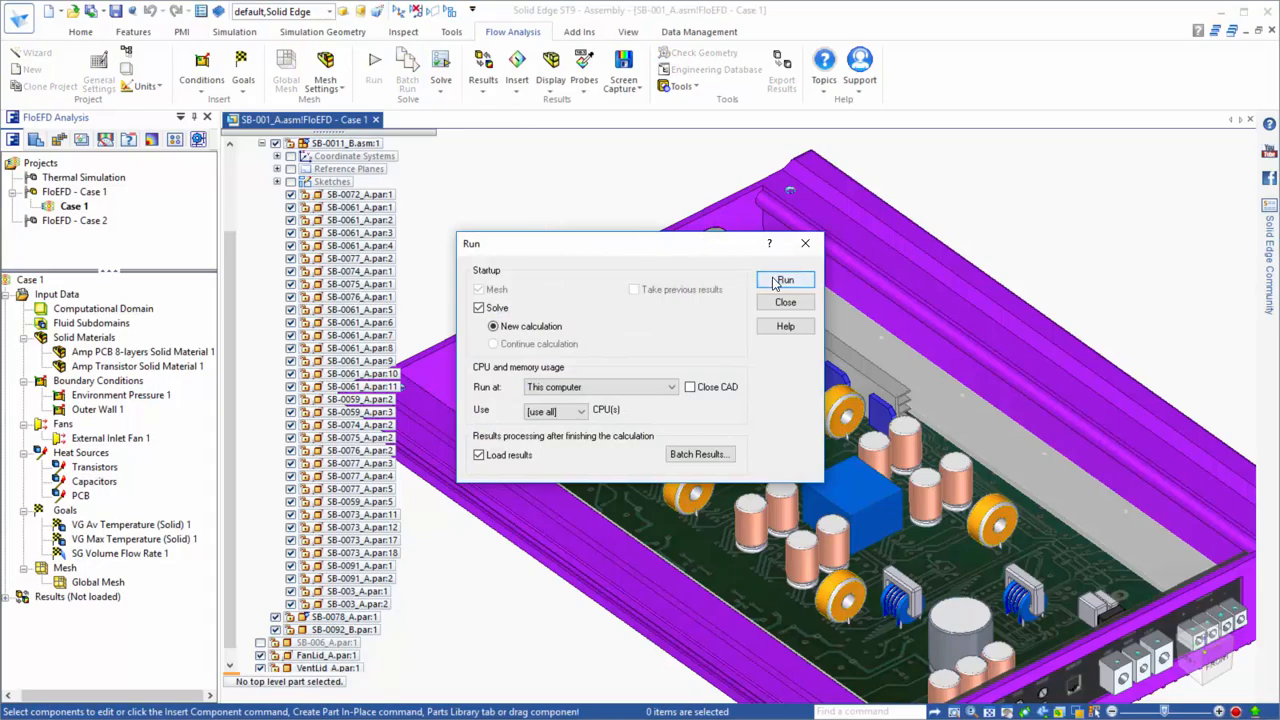
left_click(785, 280)
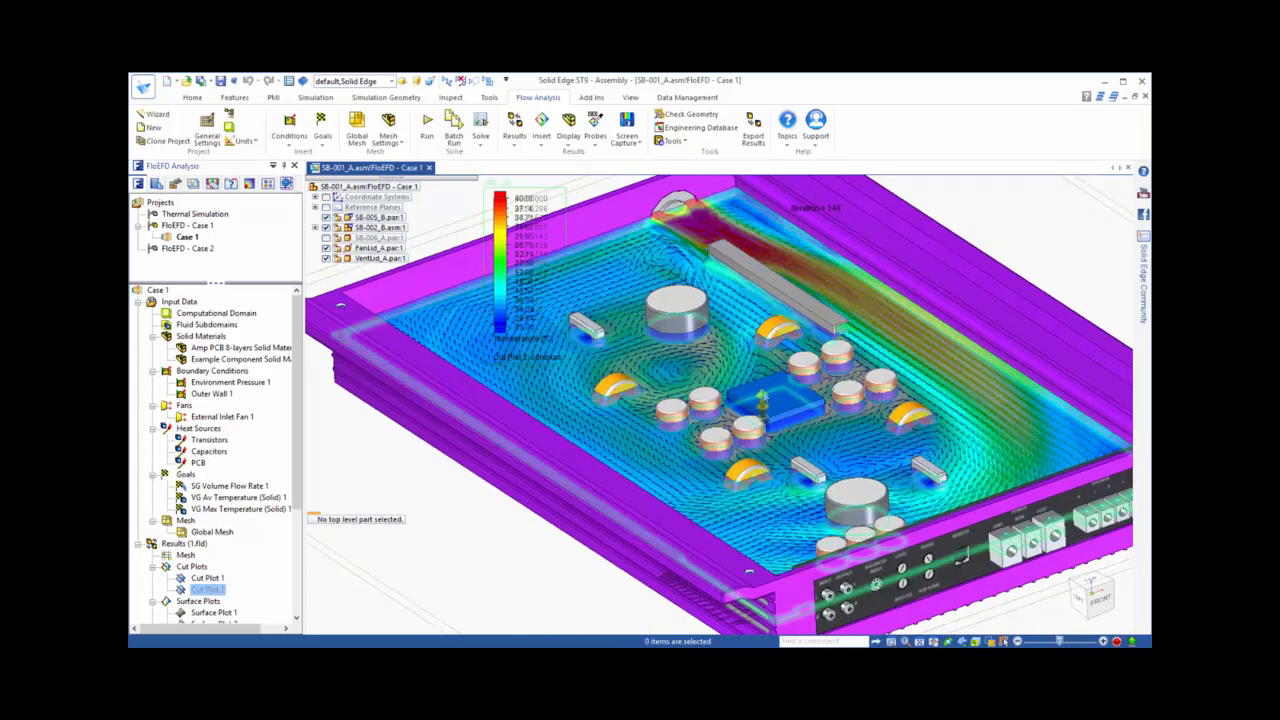
Replace the Case 1 cut plot with the Surface Plot 2 temperature display.
left_click(206, 588)
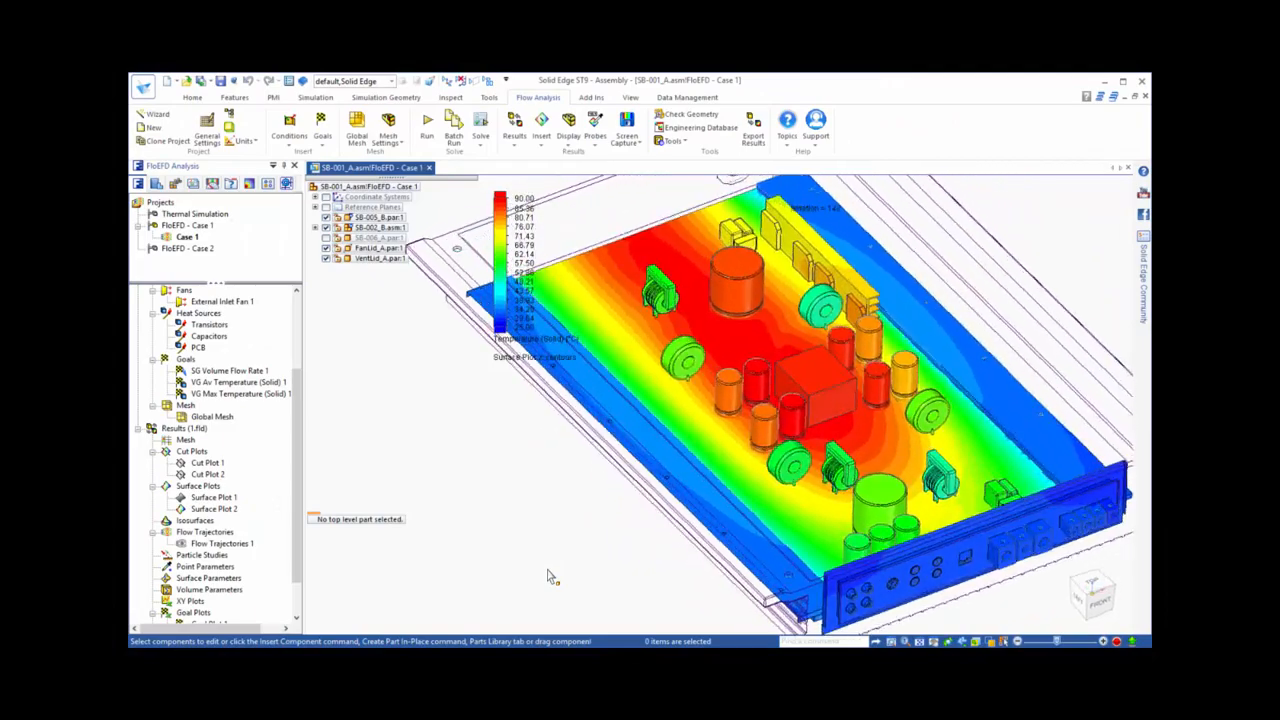
right_click(210, 543)
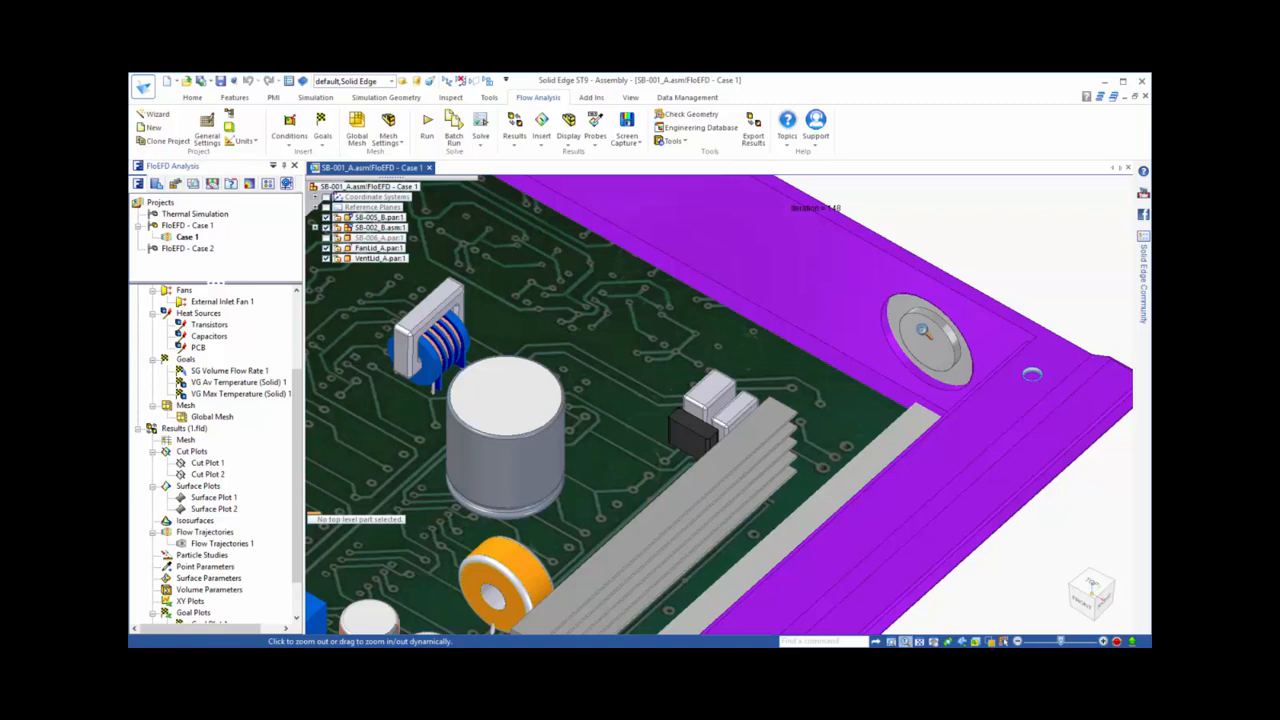
mouse_move(878, 335)
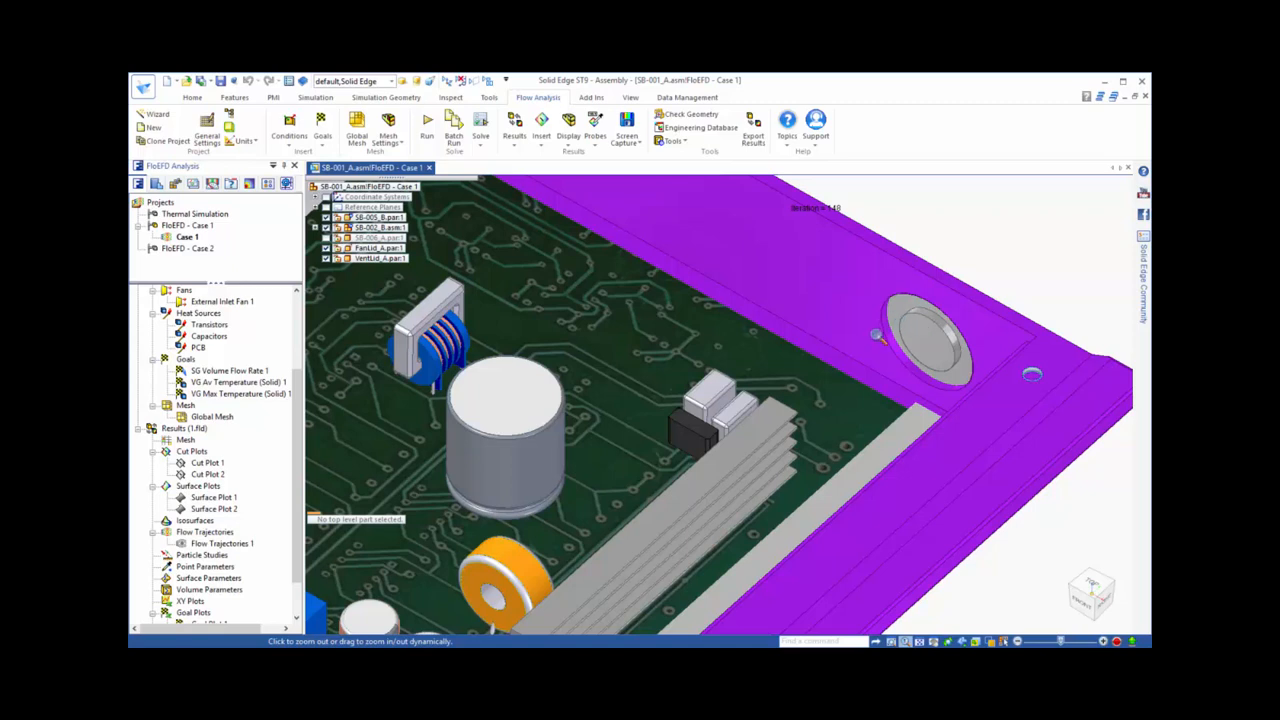
mouse_move(782, 433)
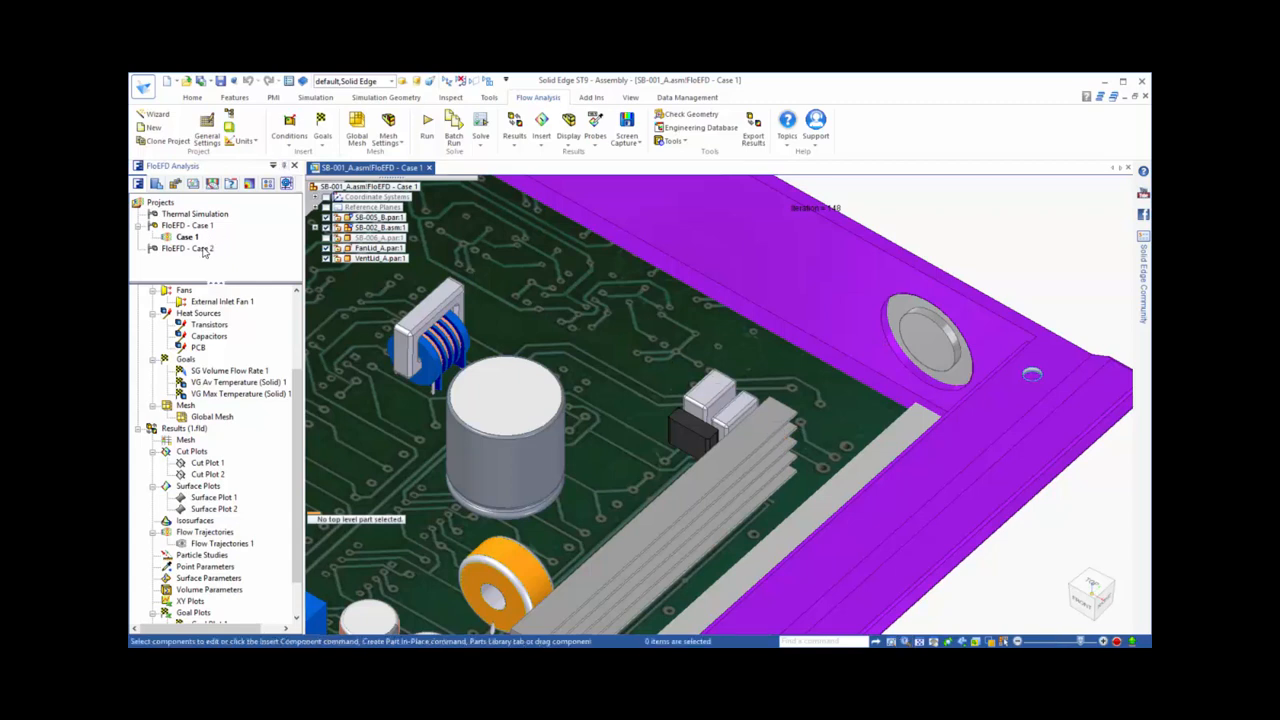
Activate the FloEFD - Case 2 configuration and clone project Case 1 into it.
left_click(185, 248)
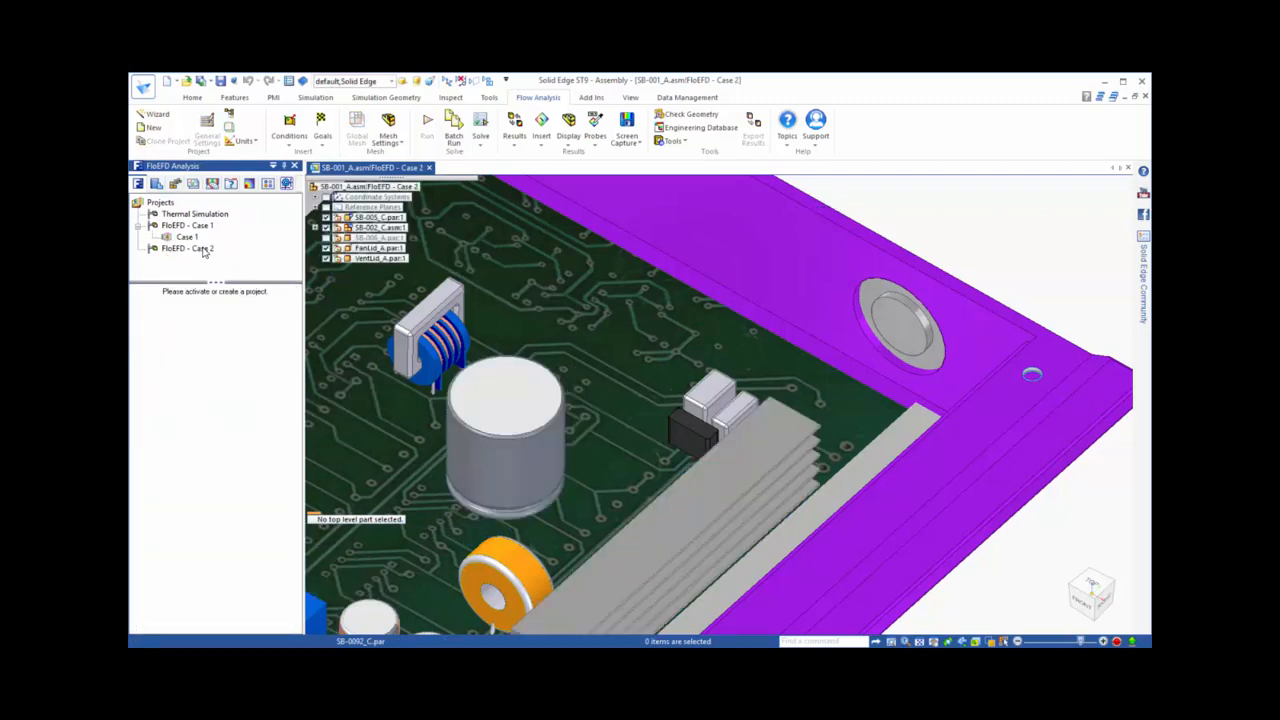
mouse_move(190, 240)
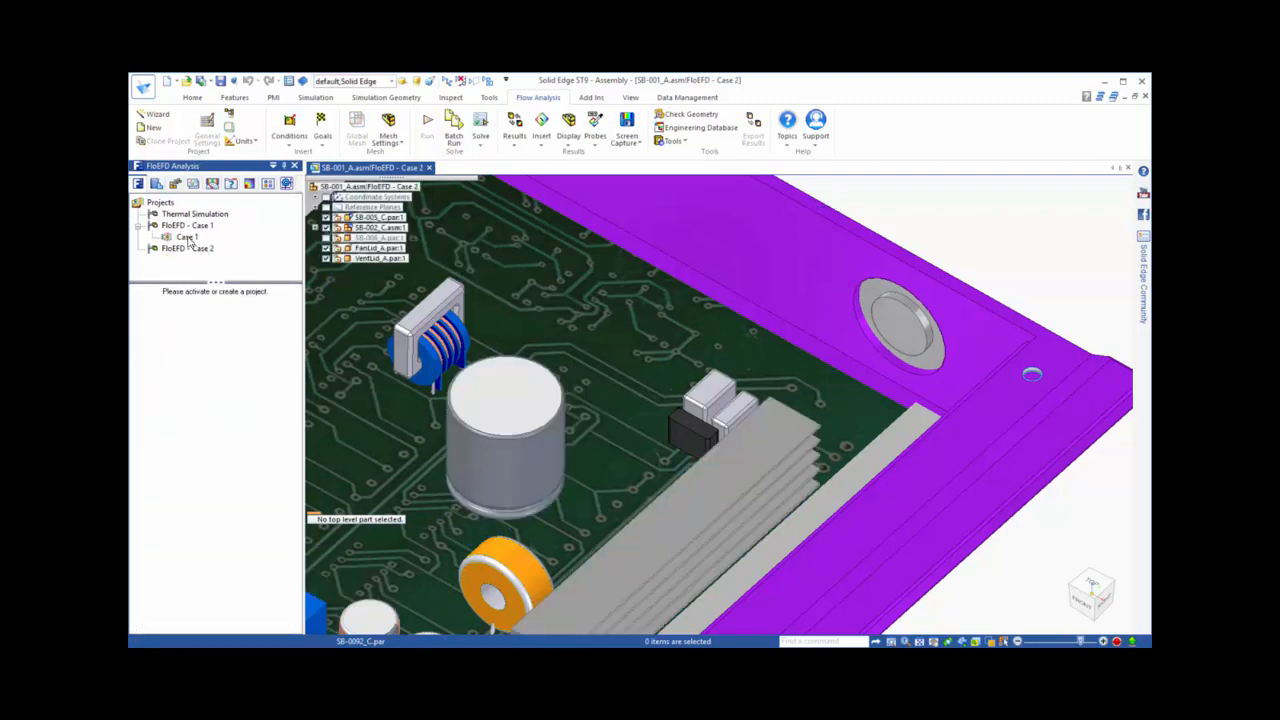
left_click(186, 237)
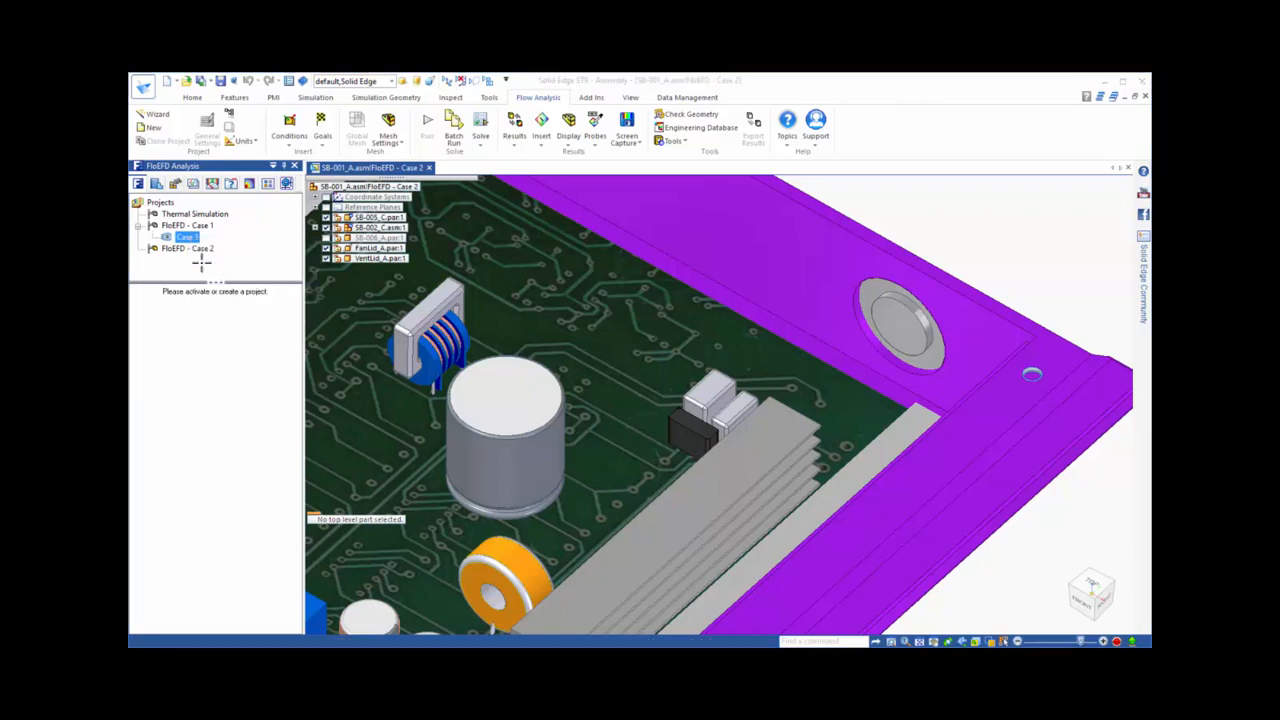
left_click(167, 135)
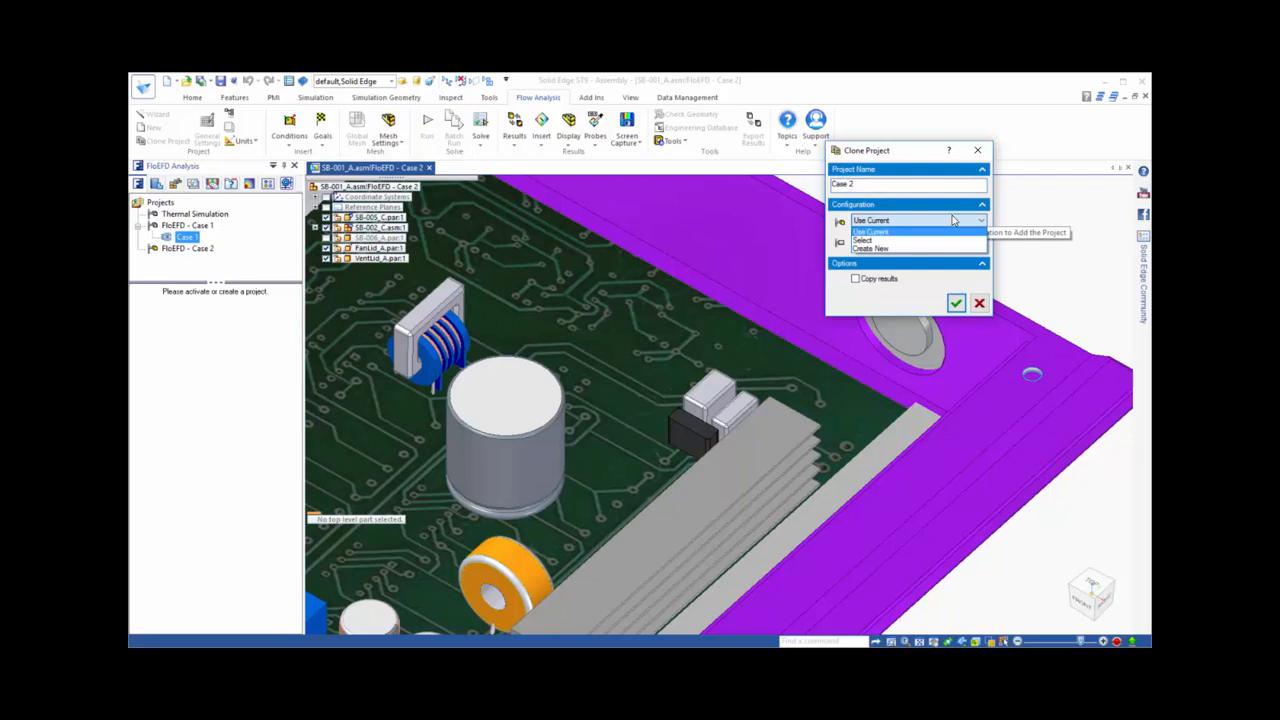
left_click(862, 240)
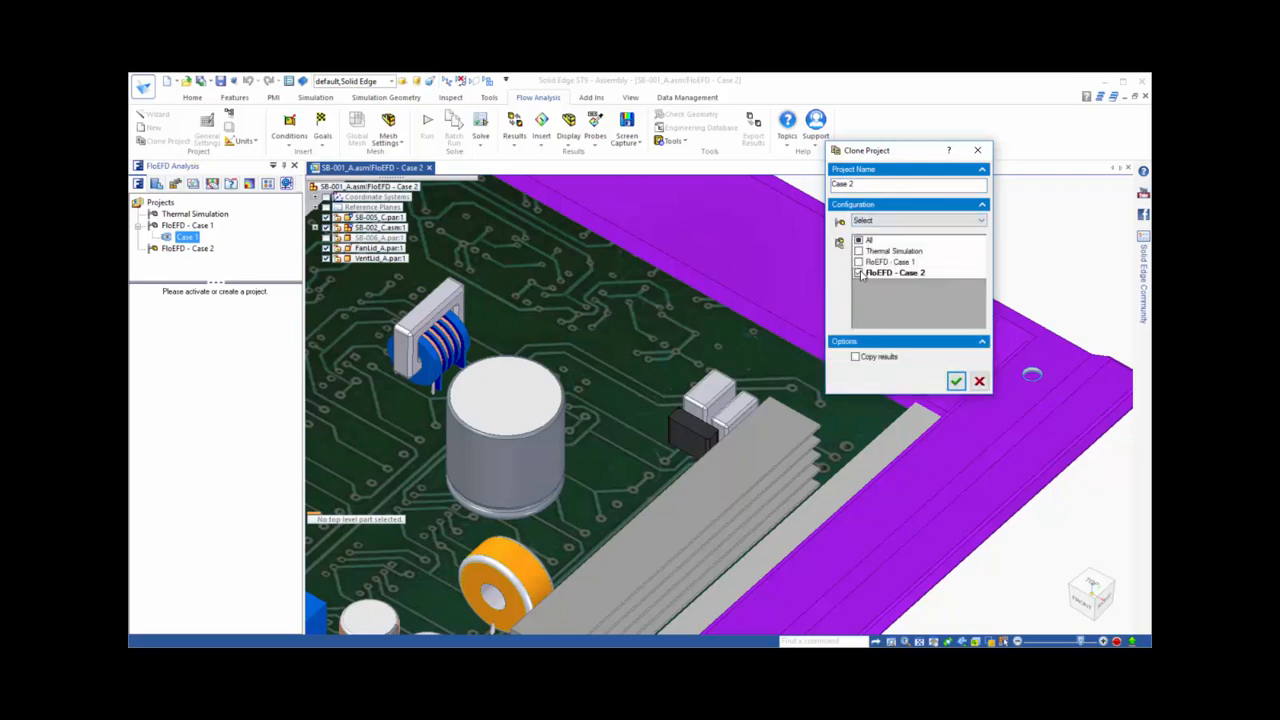
left_click(857, 272)
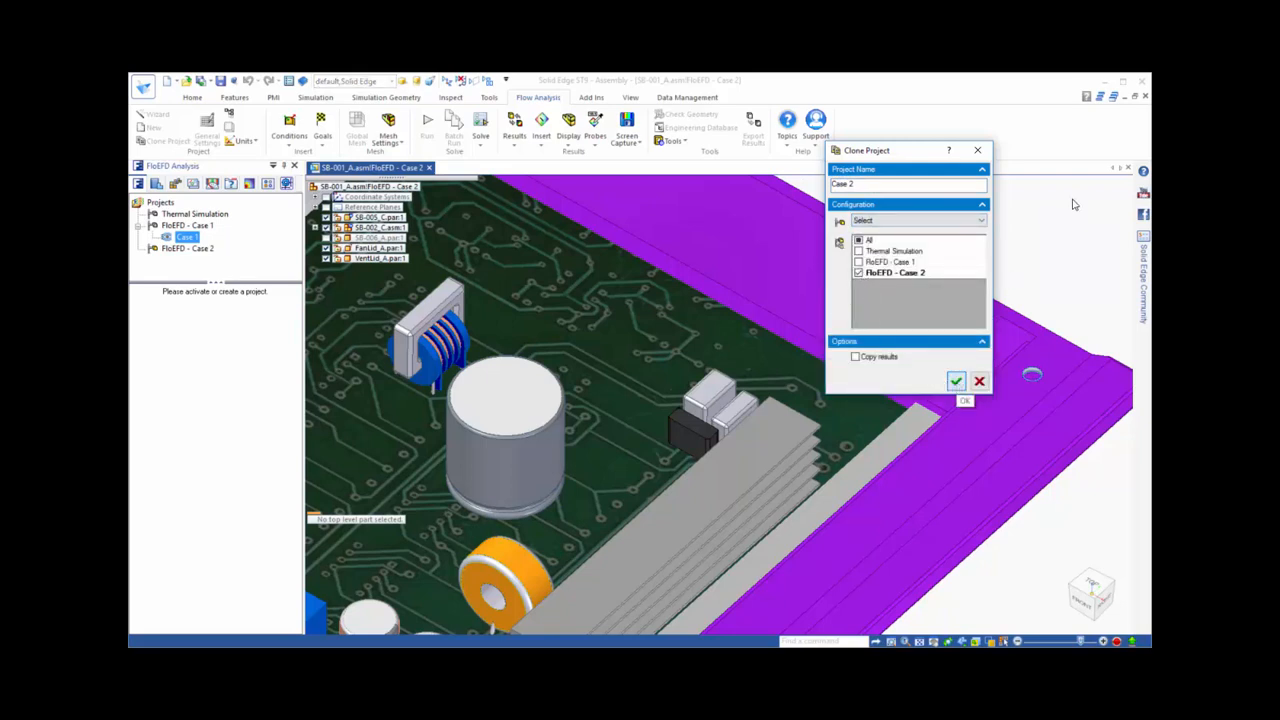
left_click(956, 381)
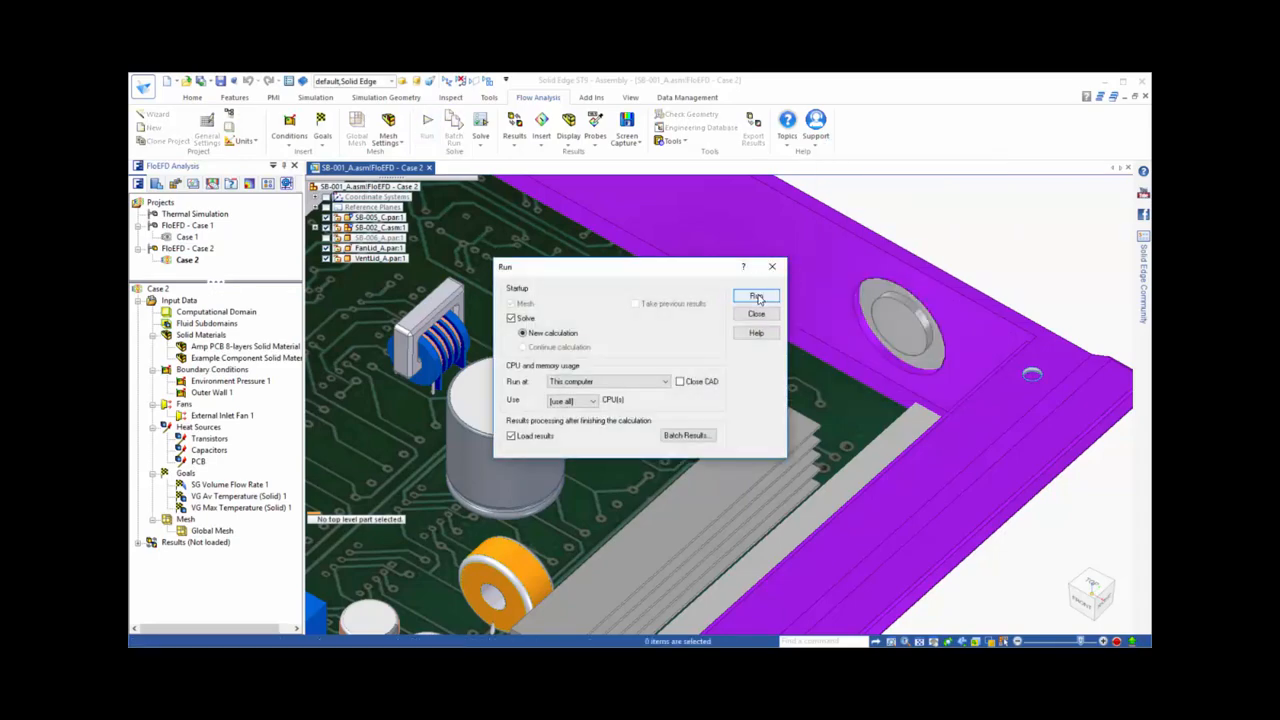
Solve Case 2, show its temperature surface plot, and view the Case 1 versus Case 2 scene.
left_click(757, 296)
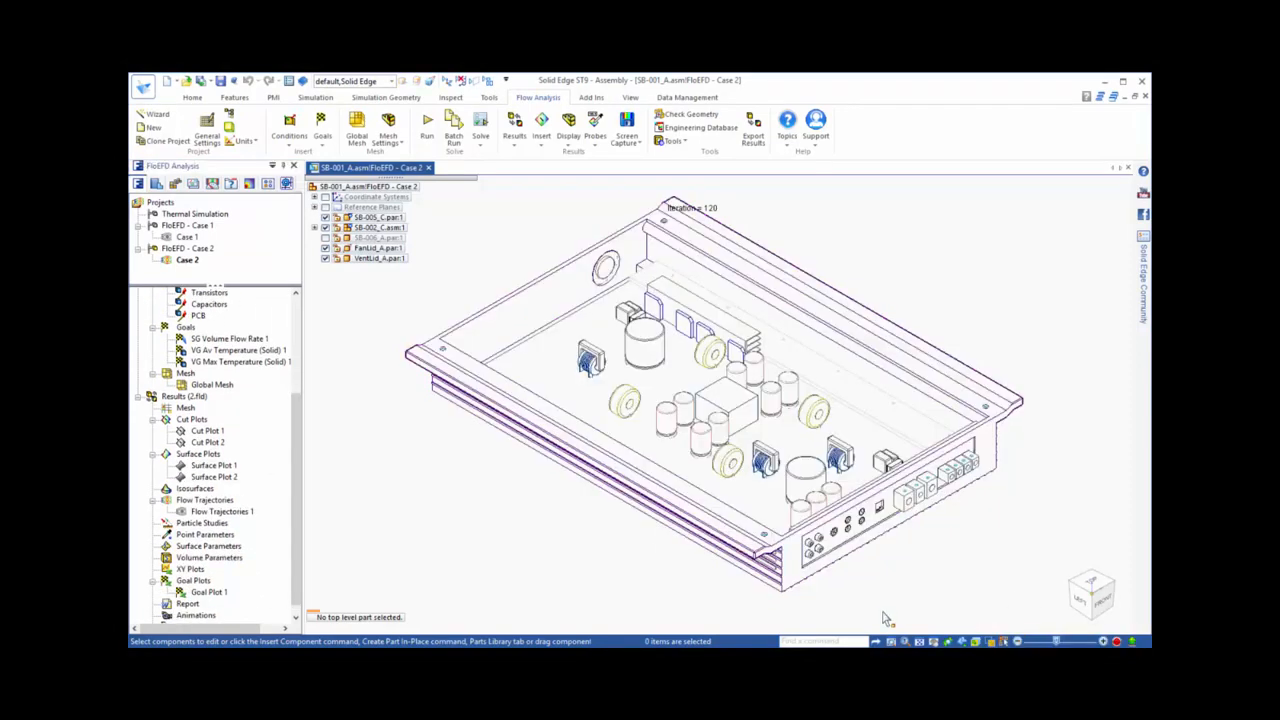
right_click(207, 442)
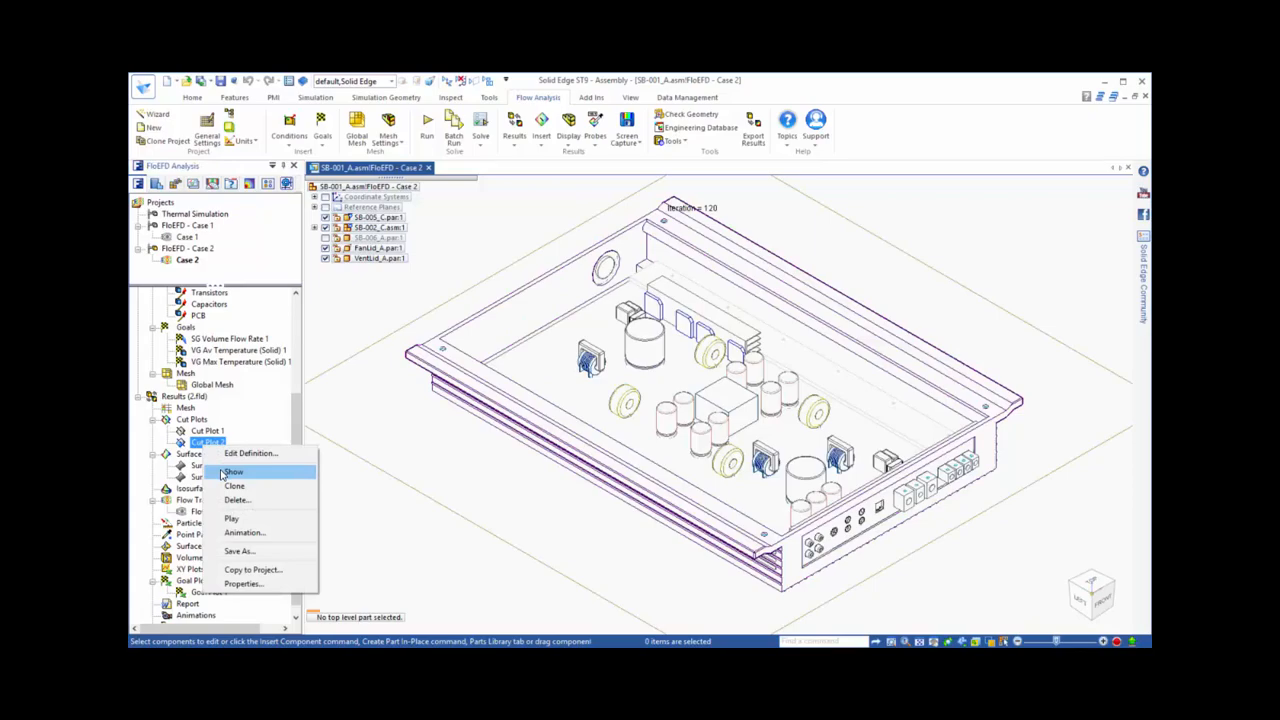
left_click(233, 471)
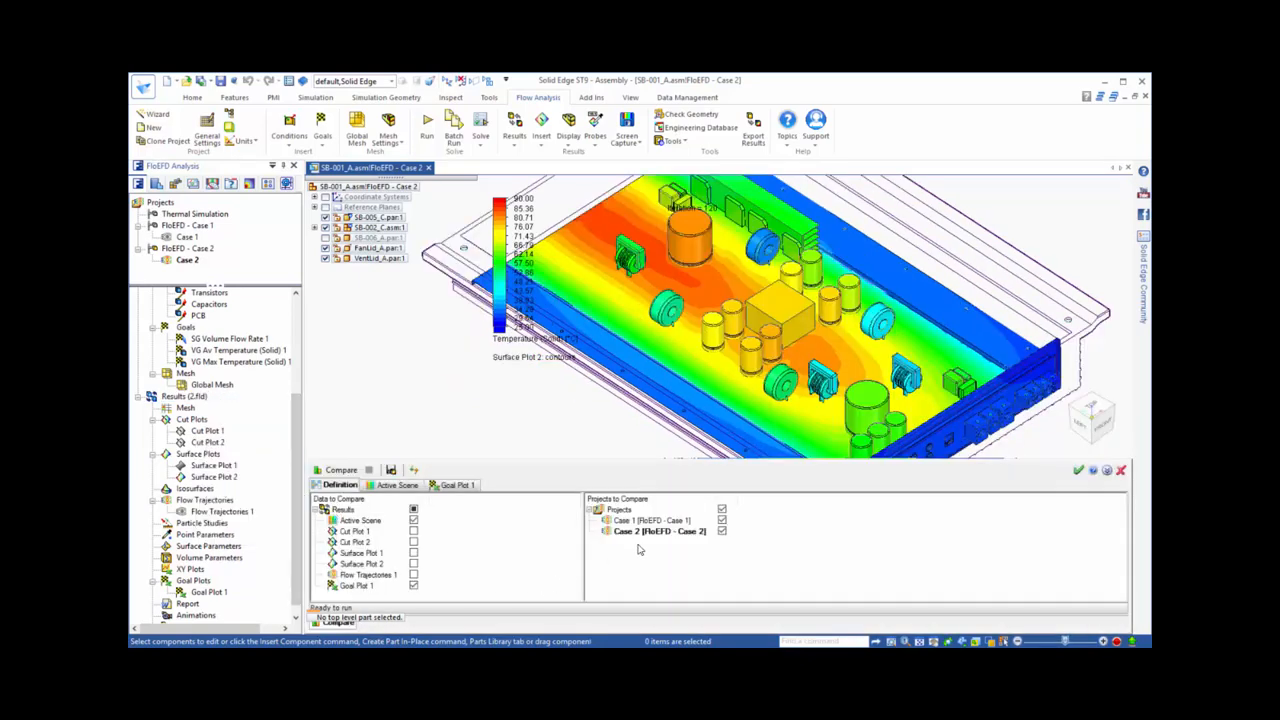
left_click(397, 484)
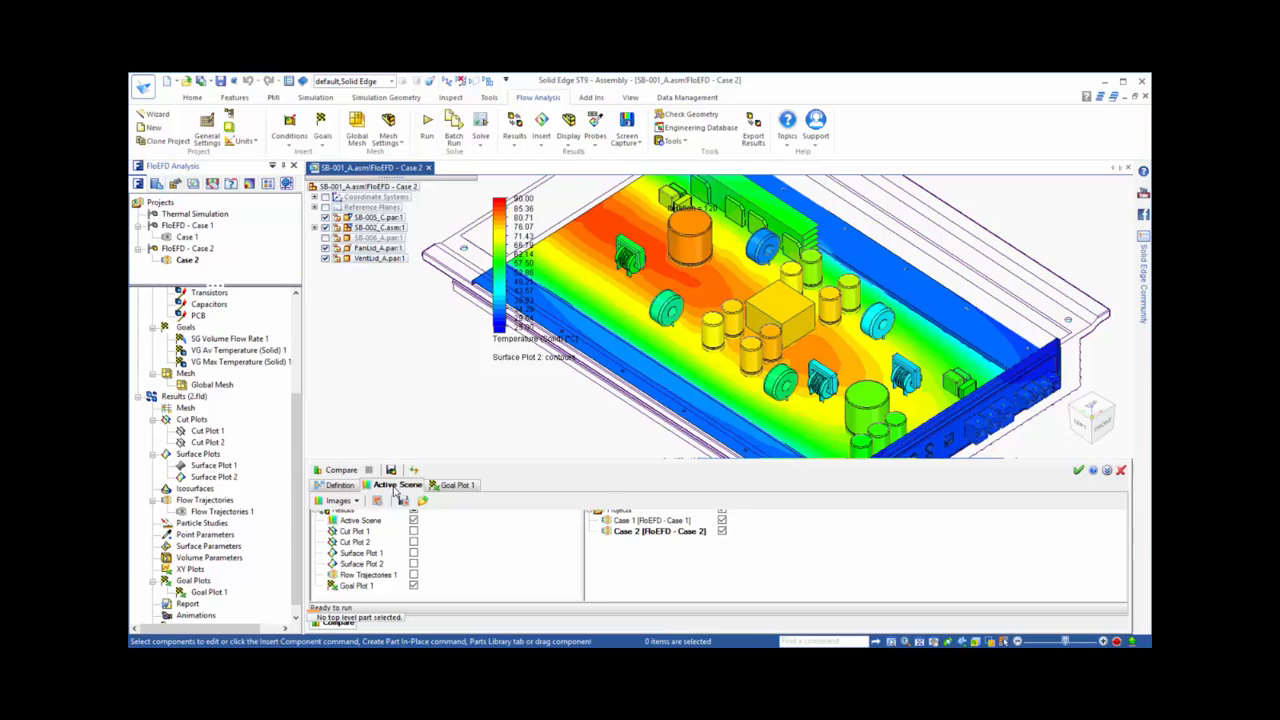